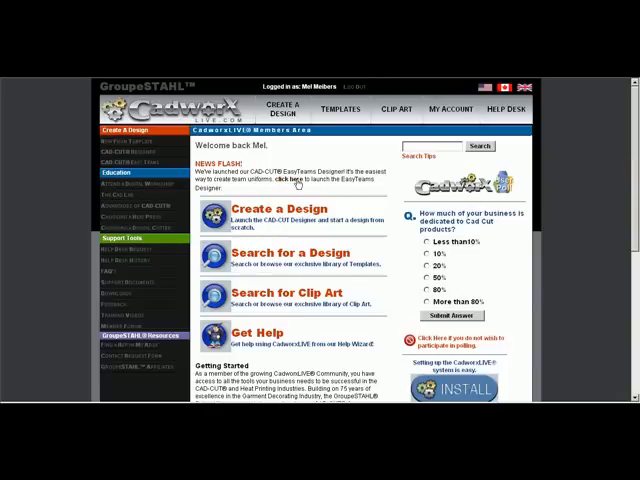
Launch Easy Team Designer from the Cadworx member page.
{"action": "left_click", "coordinate": [296, 180]}
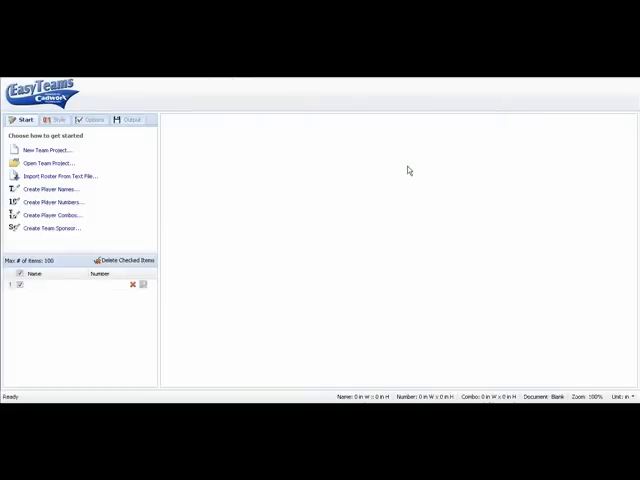
{"action": "mouse_move", "coordinate": [236, 160]}
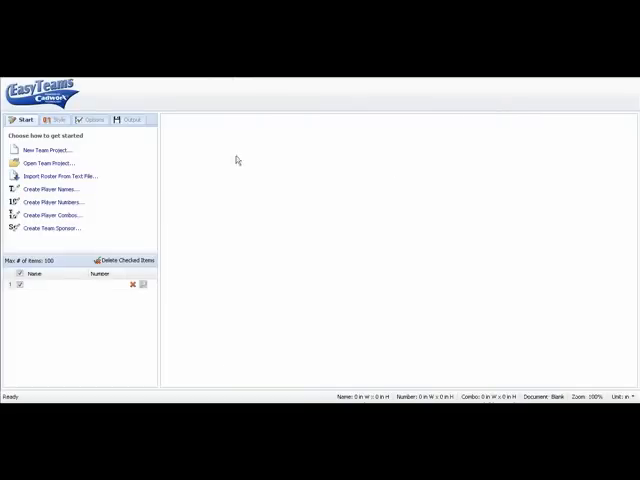
{"action": "mouse_move", "coordinate": [106, 160]}
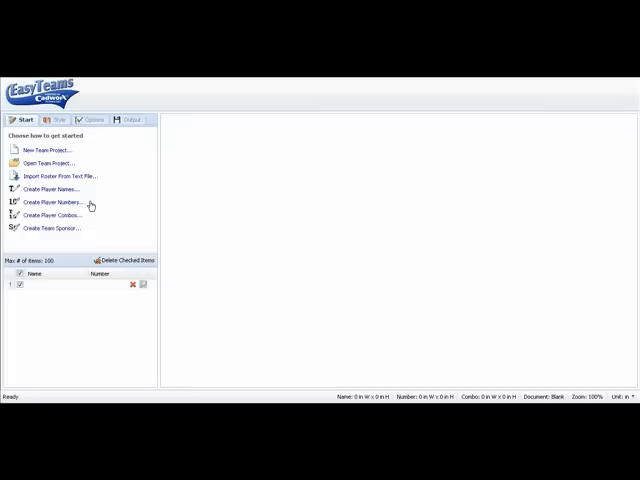
{"action": "mouse_move", "coordinate": [86, 228]}
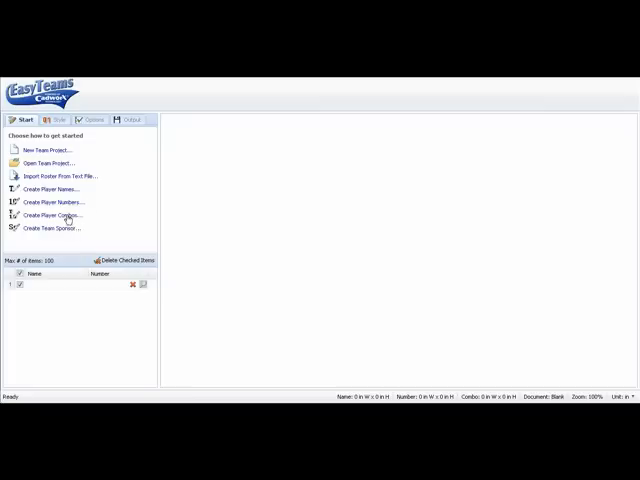
Enter four NAME,NUMBER player combos starting with WILLIAMS,66 and MEIBERS,88.
{"action": "left_click", "coordinate": [52, 214]}
{"action": "type", "text": "WILLIAMS"}
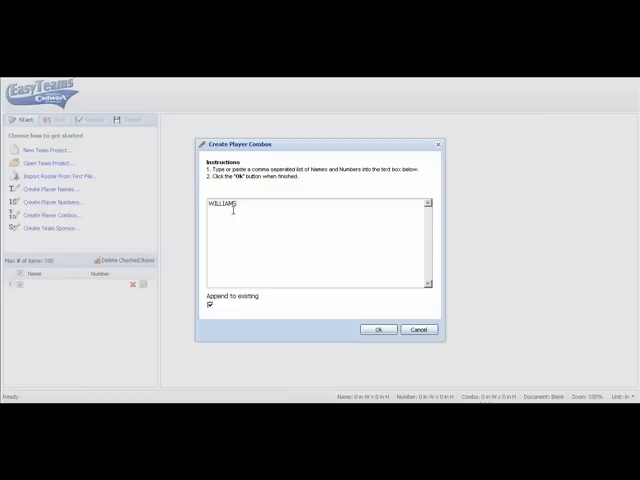
{"action": "type", "text": ",66"}
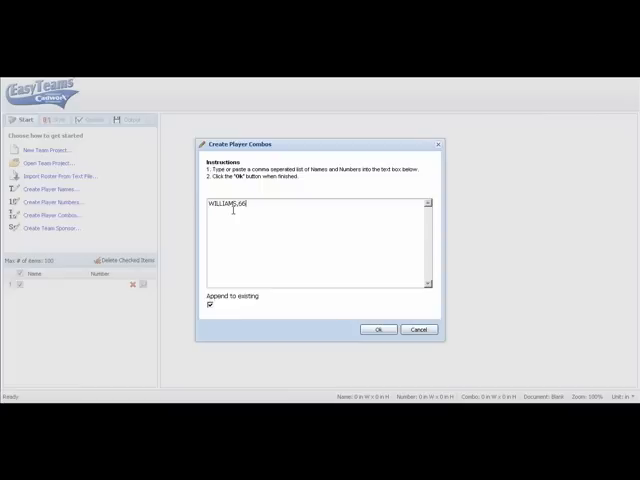
{"action": "type", "text": "MEBERS"}
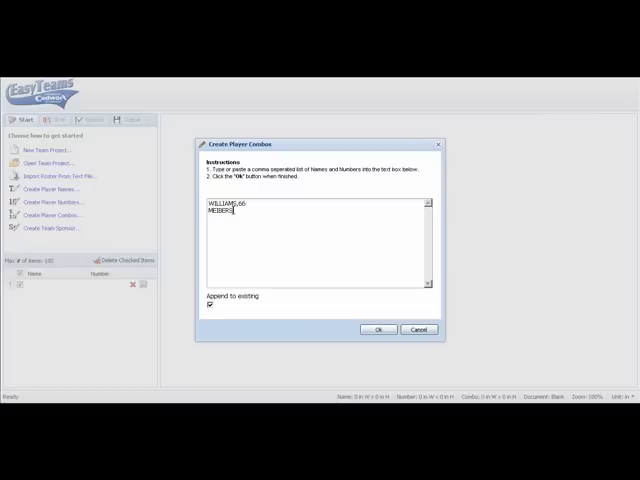
{"action": "type", "text": ",88"}
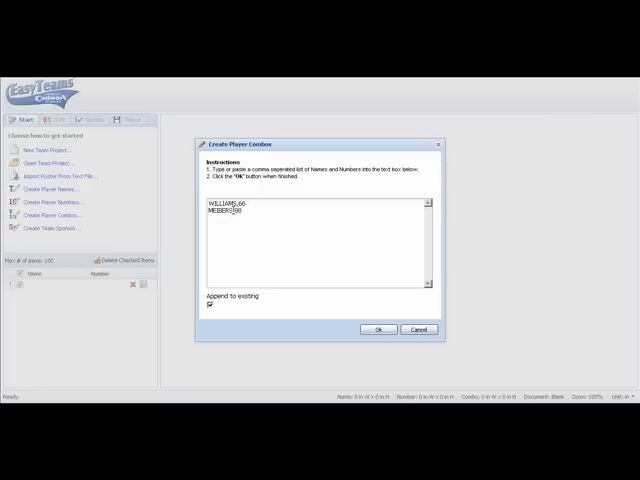
{"action": "type", "text": "DWYER,22"}
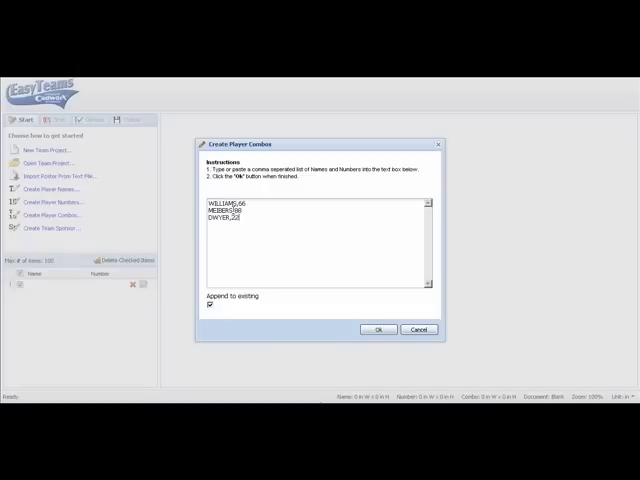
{"action": "type", "text": "BOJ"}
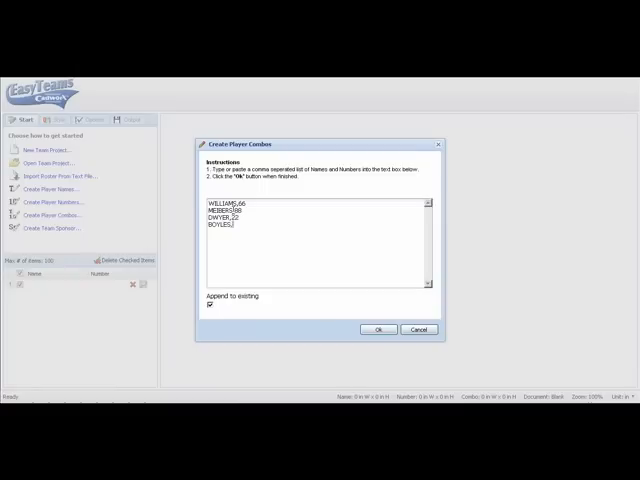
{"action": "type", "text": "33"}
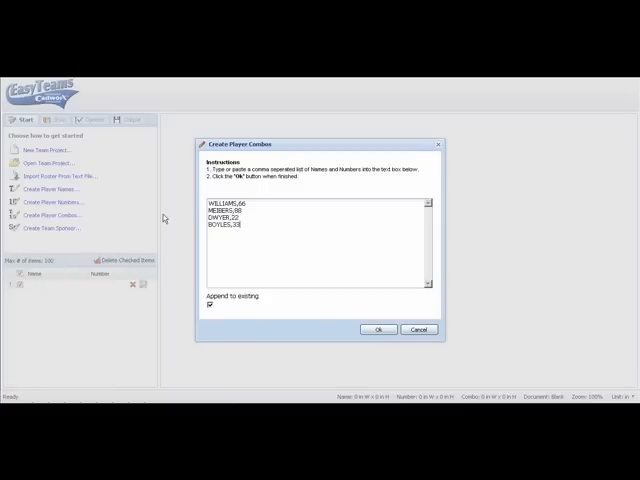
{"action": "mouse_move", "coordinate": [350, 296]}
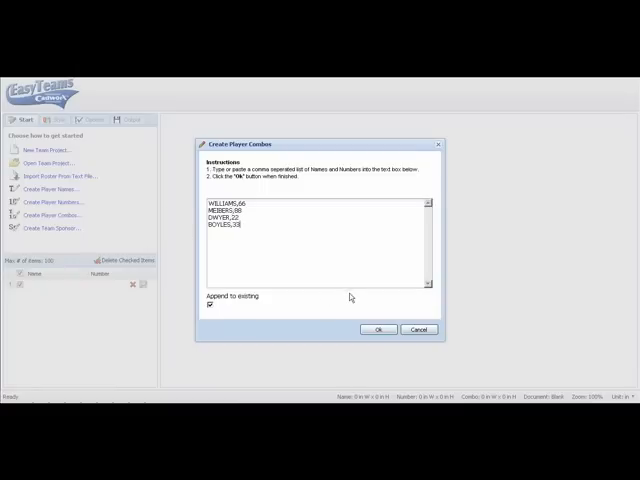
Confirm the combos into the roster, previewing WILLIAMS 66, and show the Style tools.
{"action": "left_click", "coordinate": [378, 328]}
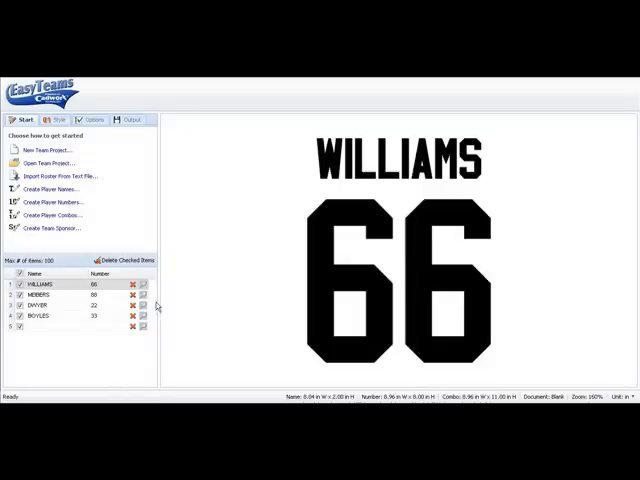
{"action": "mouse_move", "coordinate": [110, 340]}
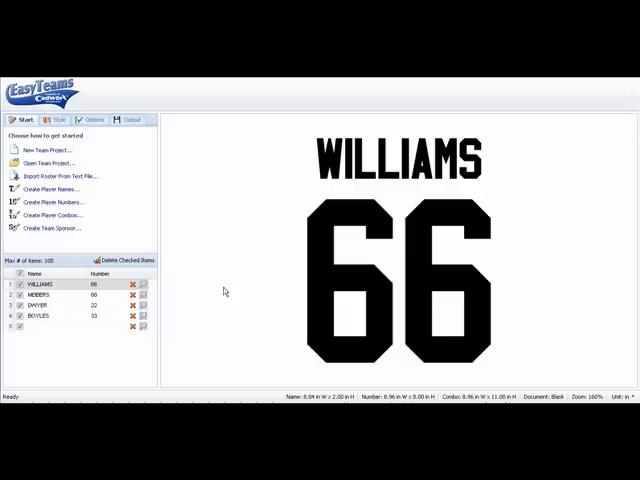
{"action": "mouse_move", "coordinate": [248, 232]}
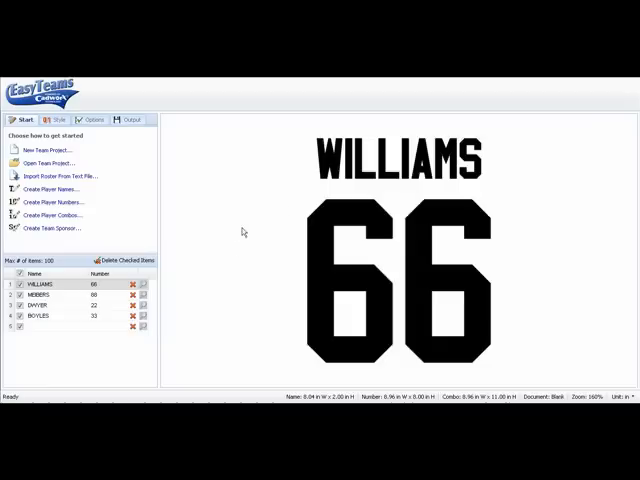
{"action": "mouse_move", "coordinate": [302, 180]}
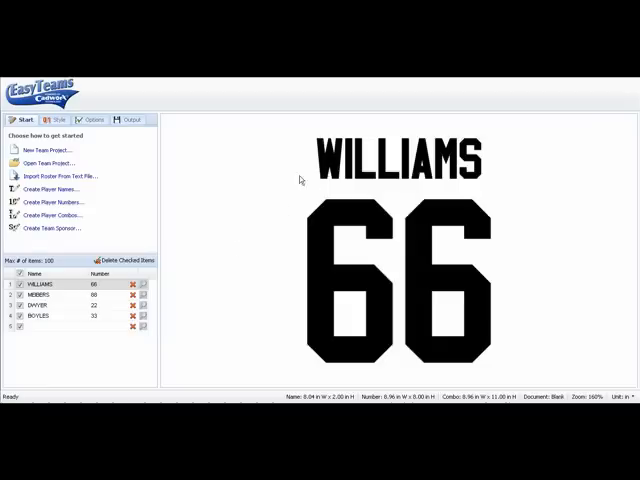
{"action": "mouse_move", "coordinate": [62, 132]}
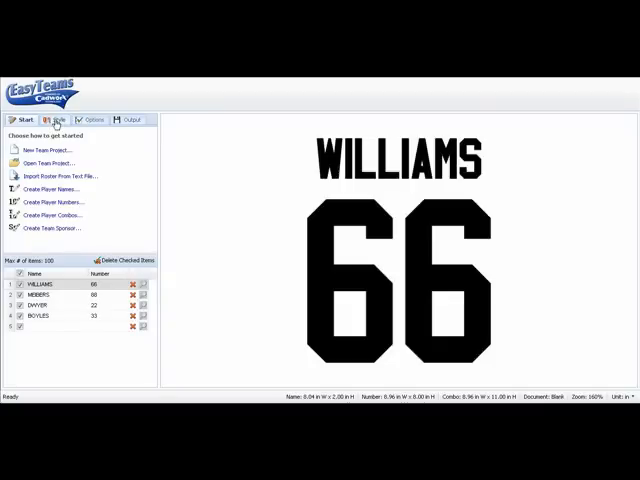
{"action": "left_click", "coordinate": [68, 120]}
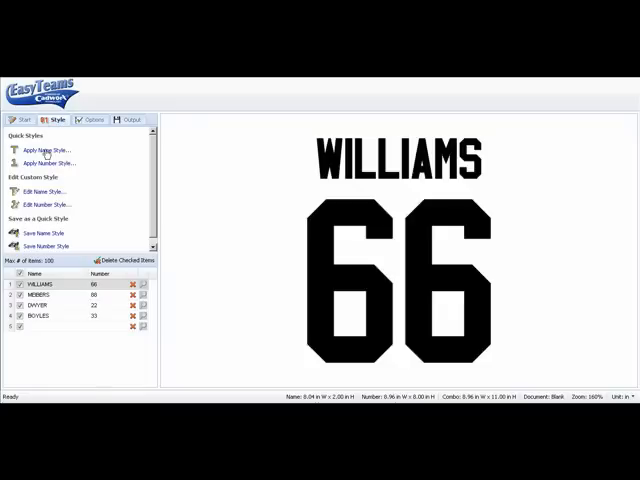
Choose the Varsity font for the player name in the name style editor.
{"action": "left_click", "coordinate": [42, 148]}
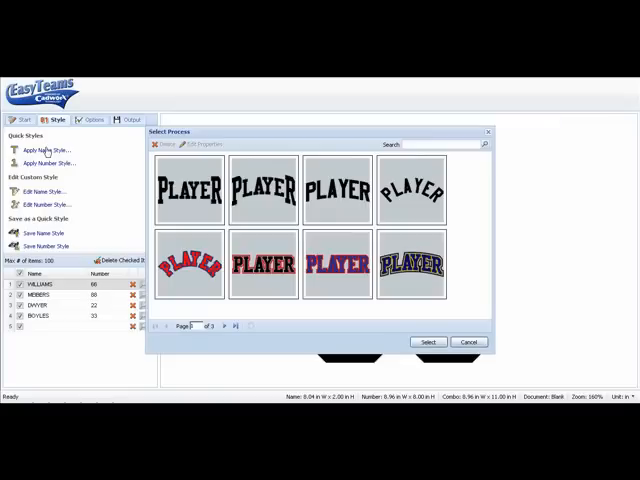
{"action": "mouse_move", "coordinate": [484, 360]}
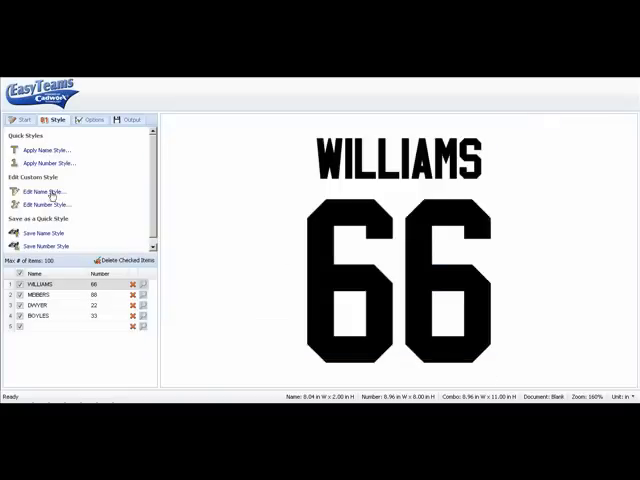
{"action": "left_click", "coordinate": [42, 192]}
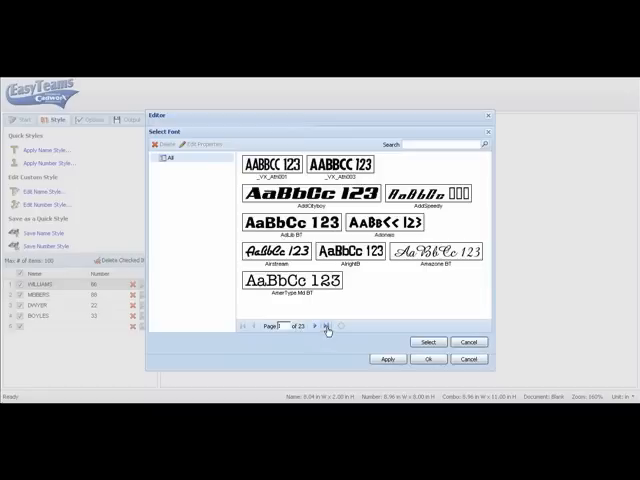
{"action": "left_click", "coordinate": [324, 326]}
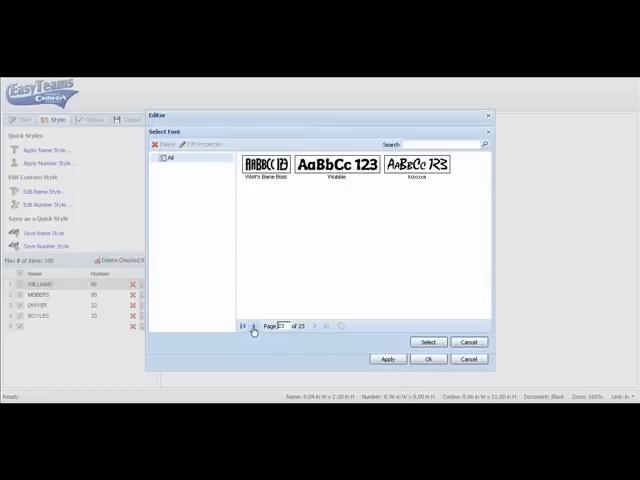
{"action": "left_click", "coordinate": [256, 326]}
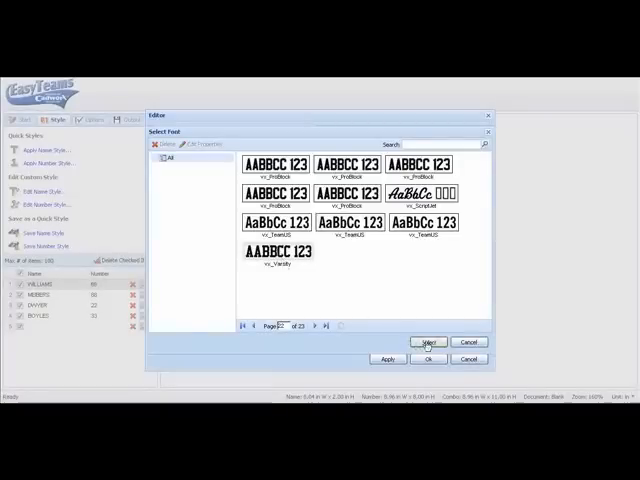
{"action": "left_click", "coordinate": [414, 342]}
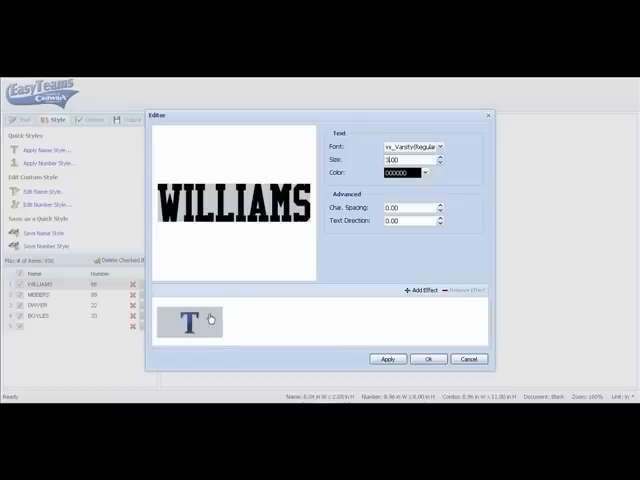
{"action": "mouse_move", "coordinate": [282, 306]}
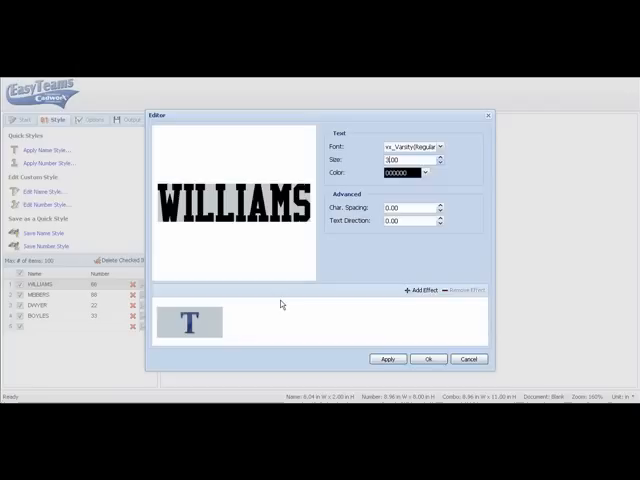
{"action": "mouse_move", "coordinate": [376, 318]}
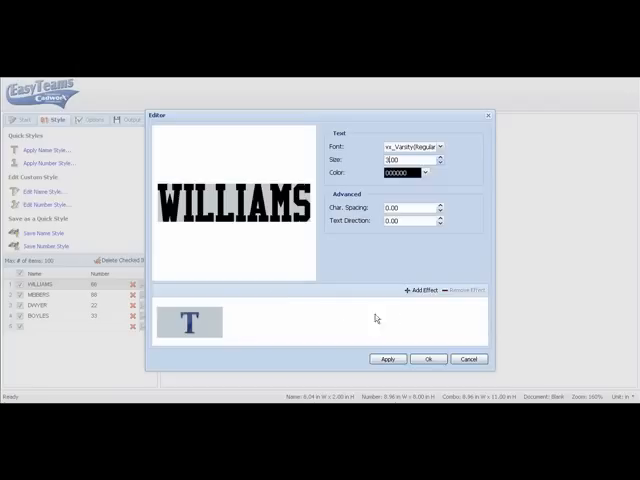
Add a Contour effect to the name, outside only, offset 0.2 in teal.
{"action": "left_click", "coordinate": [412, 290]}
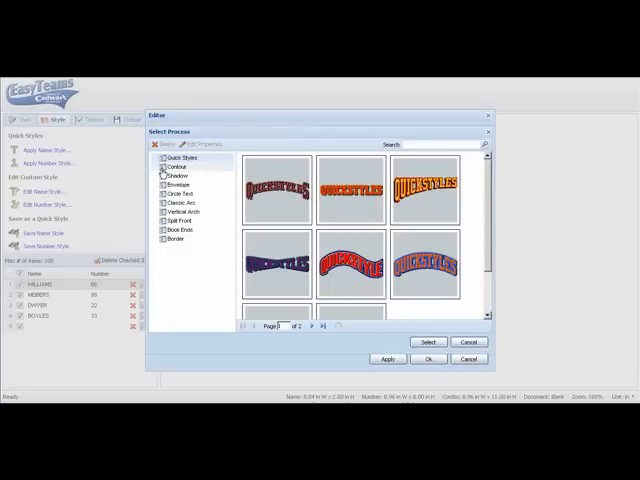
{"action": "left_click", "coordinate": [176, 166]}
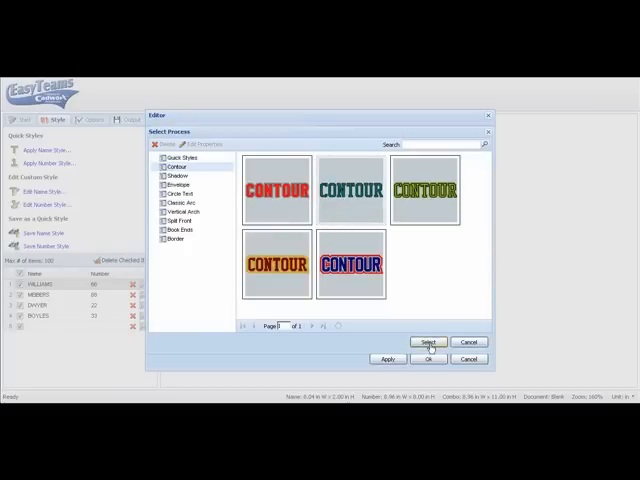
{"action": "left_click", "coordinate": [428, 342]}
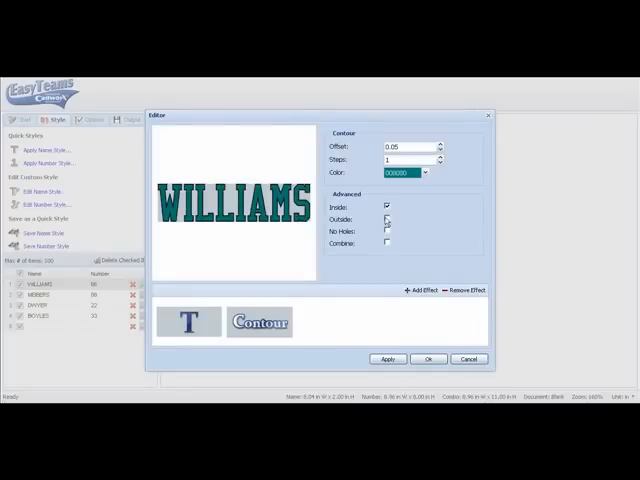
{"action": "left_click", "coordinate": [388, 208]}
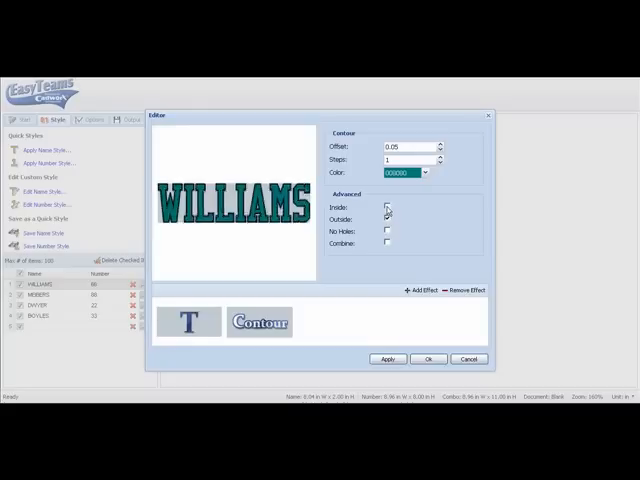
{"action": "left_click", "coordinate": [386, 212]}
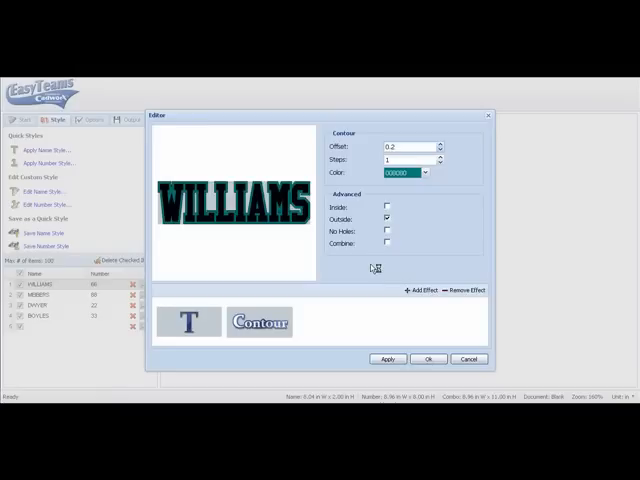
{"action": "mouse_move", "coordinate": [372, 268]}
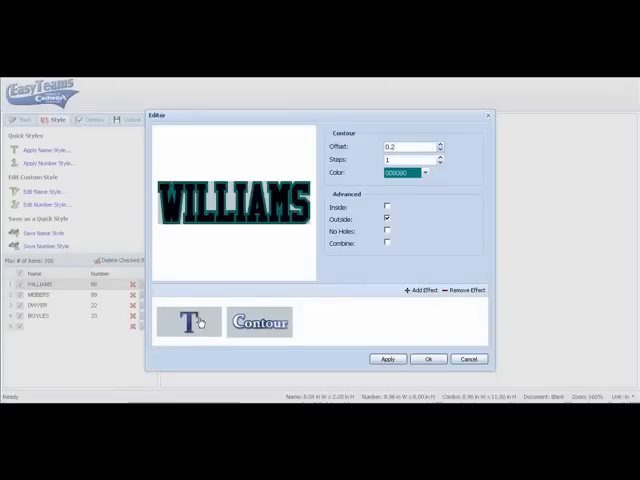
Set the name's character spacing to 0.5.
{"action": "left_click", "coordinate": [188, 322]}
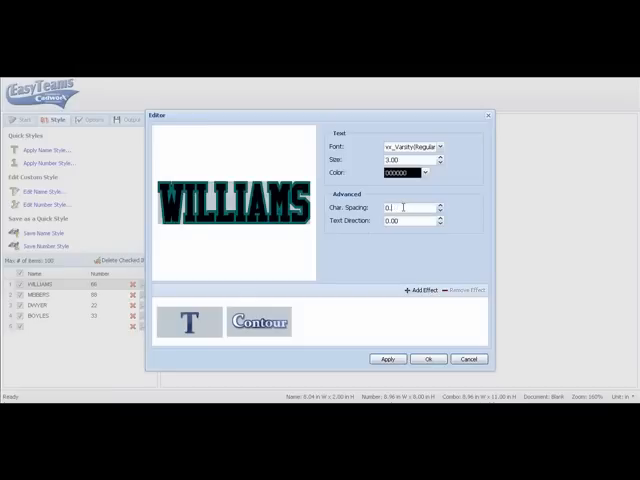
{"action": "type", "text": "0.5"}
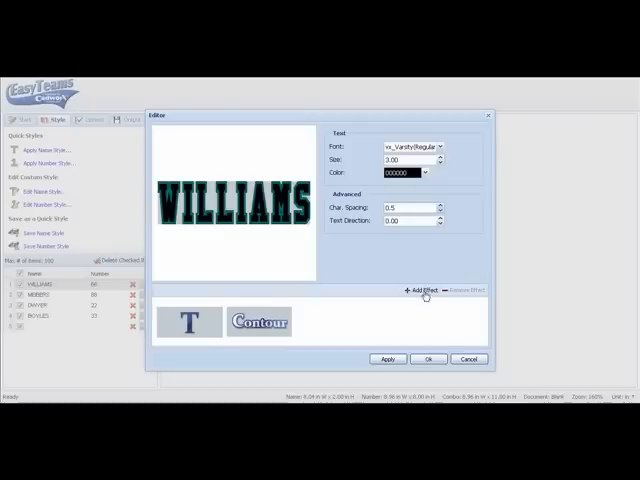
Add a Vertical Arch effect to WILLIAMS and apply the finished name style.
{"action": "left_click", "coordinate": [410, 292]}
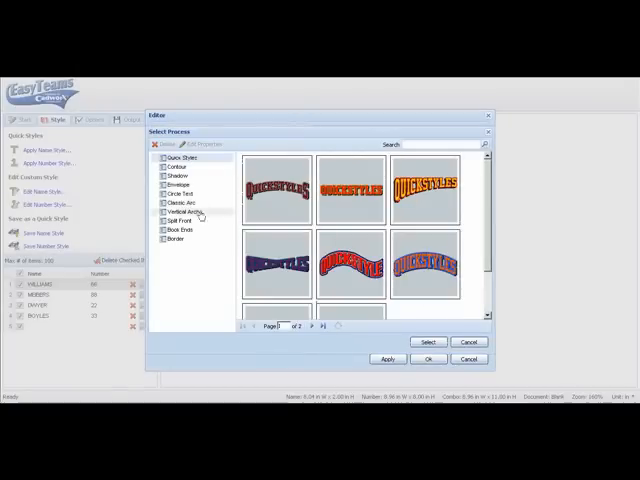
{"action": "left_click", "coordinate": [184, 212]}
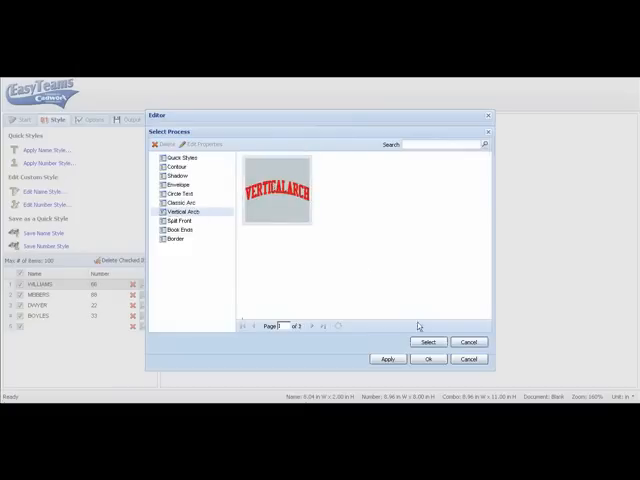
{"action": "left_click", "coordinate": [428, 342]}
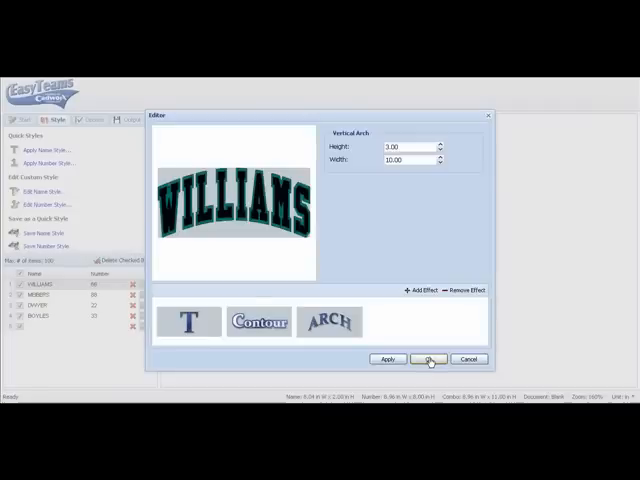
{"action": "left_click", "coordinate": [428, 358]}
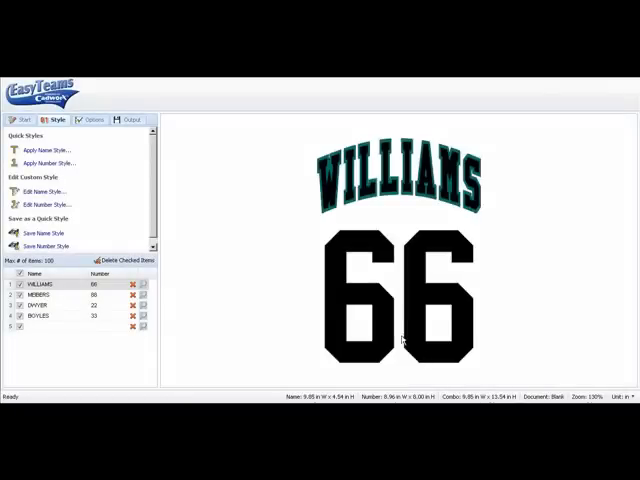
{"action": "mouse_move", "coordinate": [78, 228]}
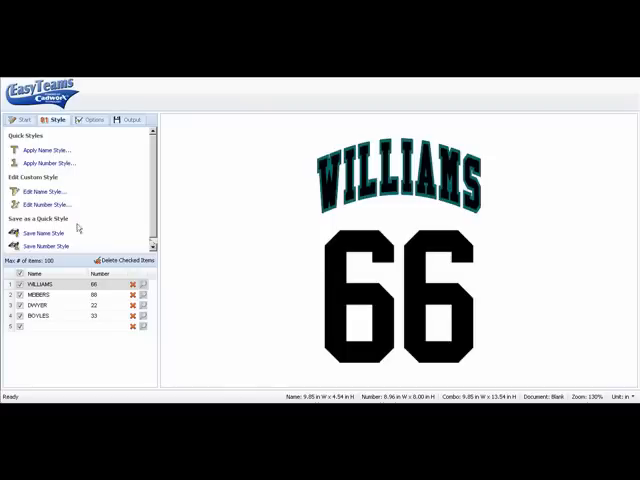
Choose the Varsity font for the number 66 in the number style editor.
{"action": "left_click", "coordinate": [44, 204]}
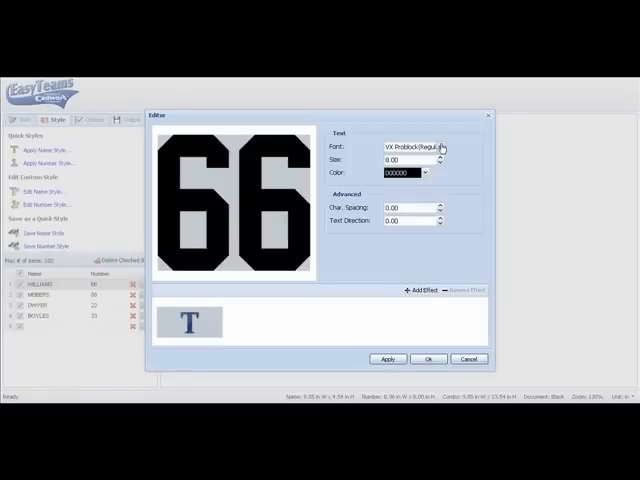
{"action": "left_click", "coordinate": [440, 148]}
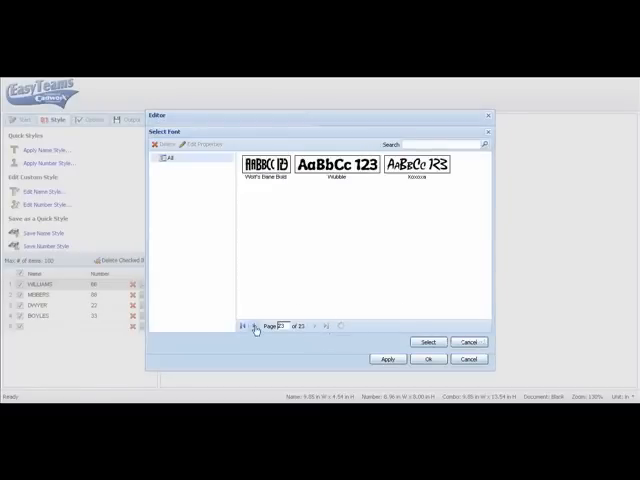
{"action": "left_click", "coordinate": [252, 324]}
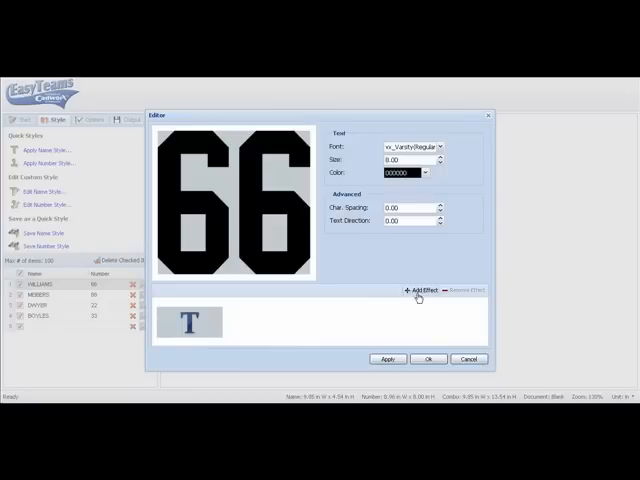
Add a teal outside Contour to the number 66 and apply the number style.
{"action": "left_click", "coordinate": [412, 288]}
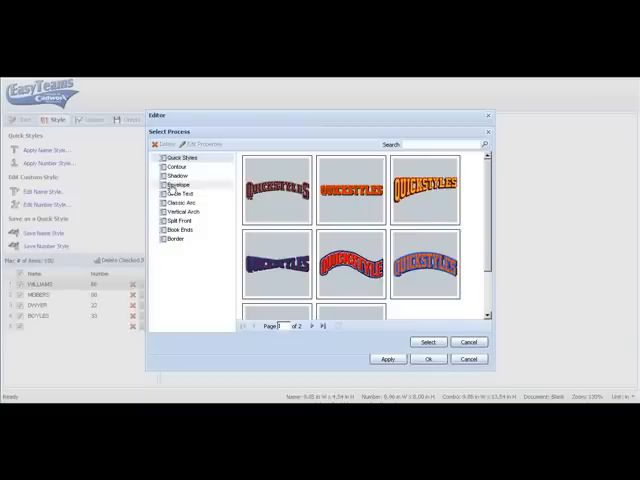
{"action": "left_click", "coordinate": [174, 166]}
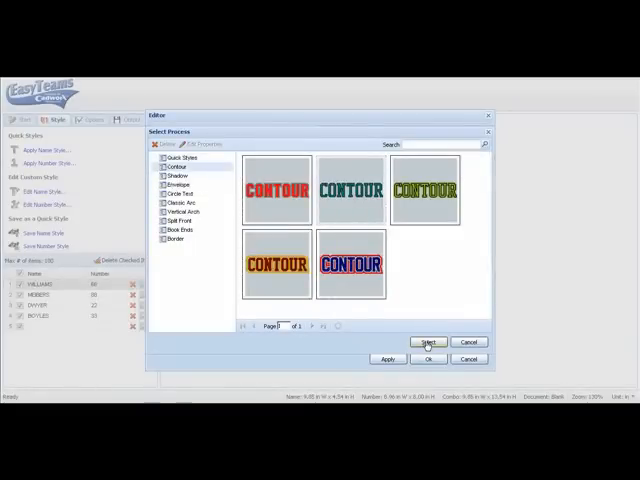
{"action": "left_click", "coordinate": [428, 342]}
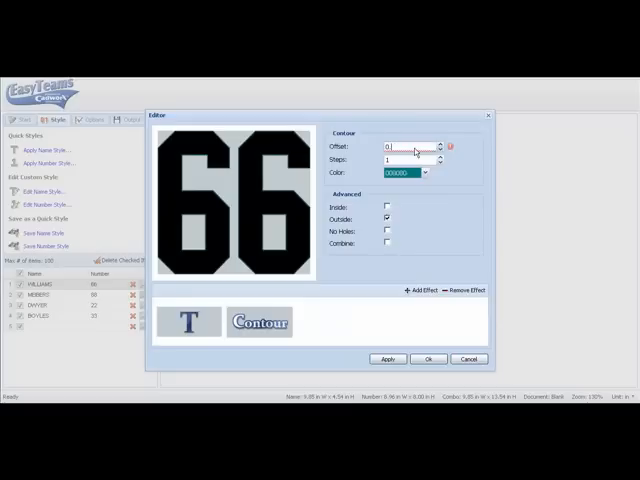
{"action": "left_click", "coordinate": [440, 144]}
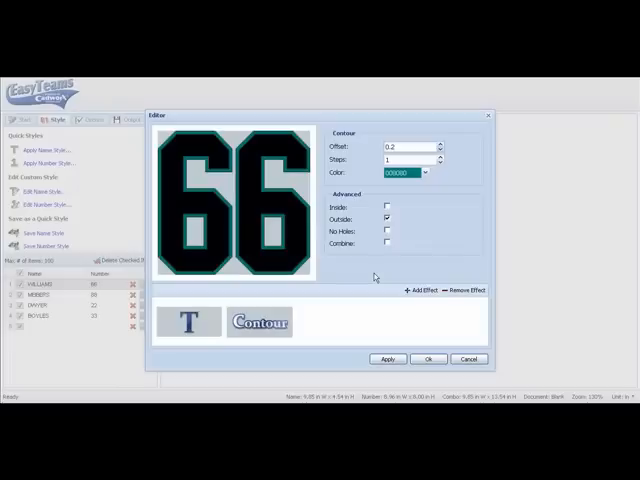
{"action": "mouse_move", "coordinate": [384, 316]}
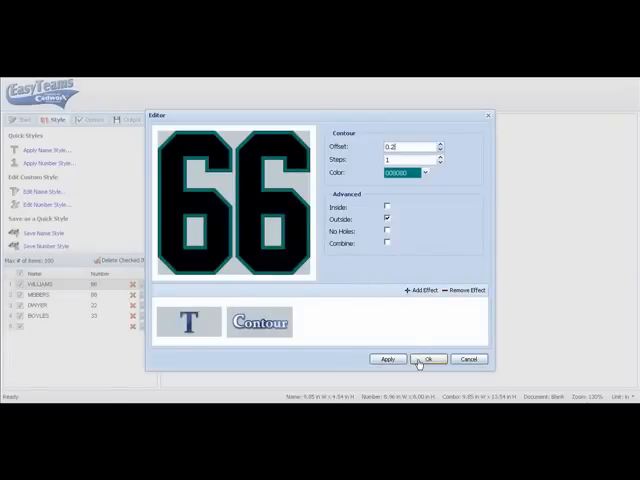
{"action": "left_click", "coordinate": [428, 358]}
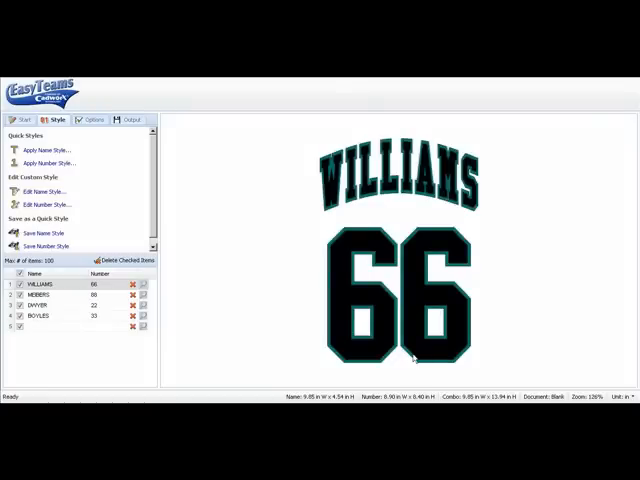
{"action": "mouse_move", "coordinate": [380, 338]}
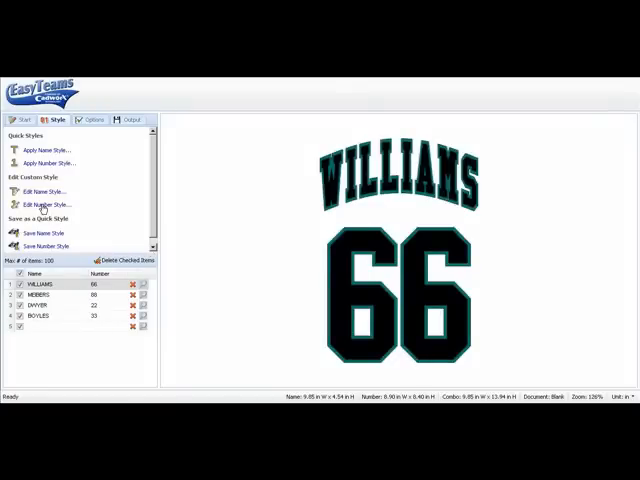
{"action": "left_click", "coordinate": [48, 204]}
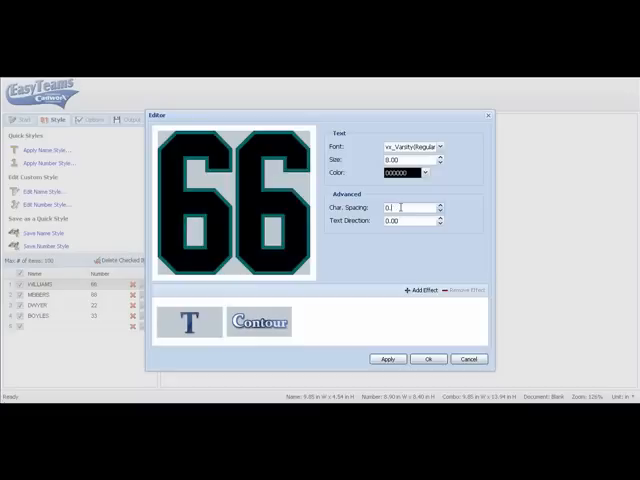
{"action": "mouse_move", "coordinate": [400, 210]}
{"action": "type", "text": "5"}
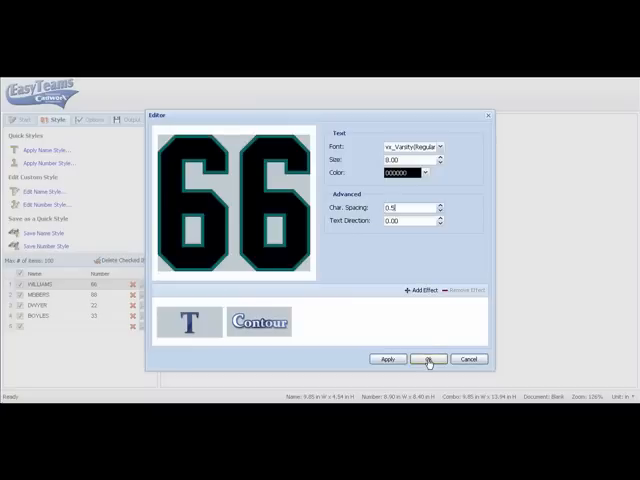
{"action": "left_click", "coordinate": [428, 358]}
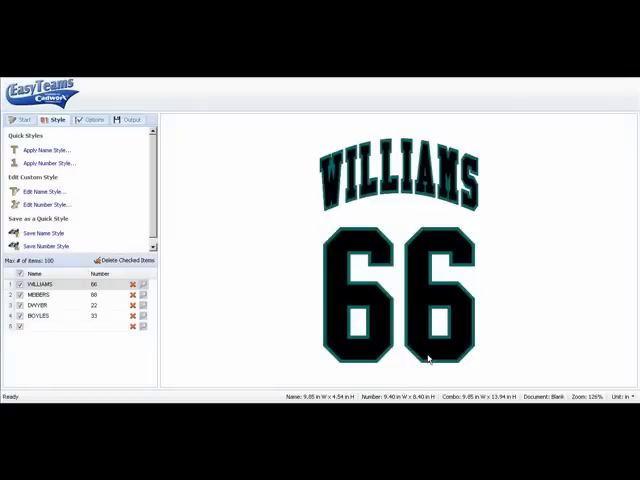
{"action": "mouse_move", "coordinate": [202, 292]}
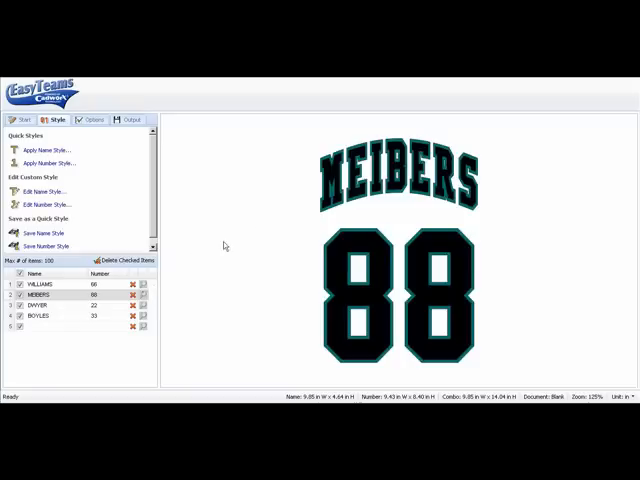
{"action": "mouse_move", "coordinate": [260, 212]}
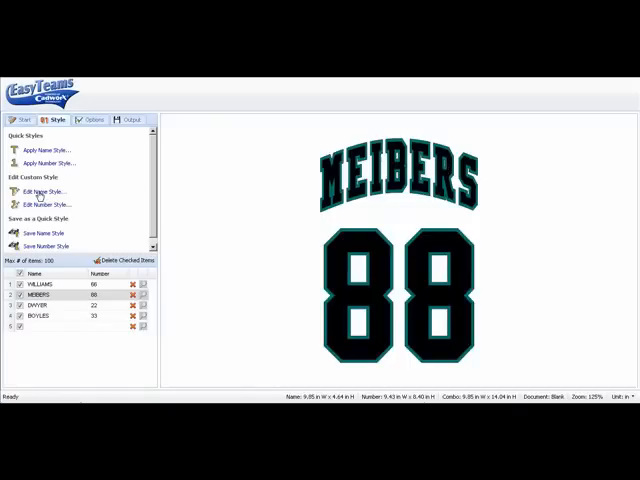
Set the MEIBERS contour to outside with offset 0.20 and apply the name style.
{"action": "left_click", "coordinate": [48, 192]}
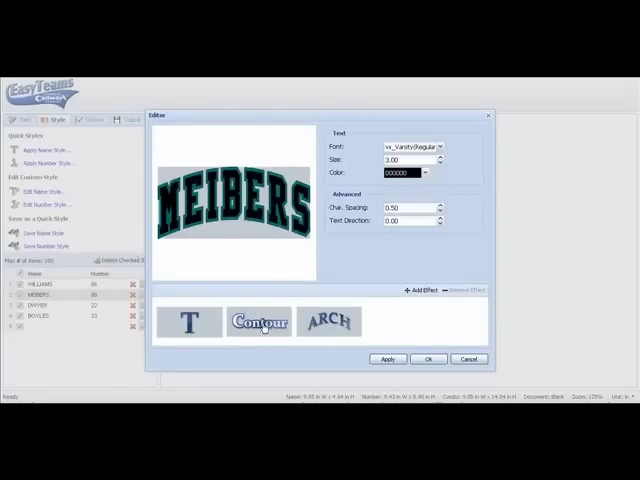
{"action": "left_click", "coordinate": [258, 320]}
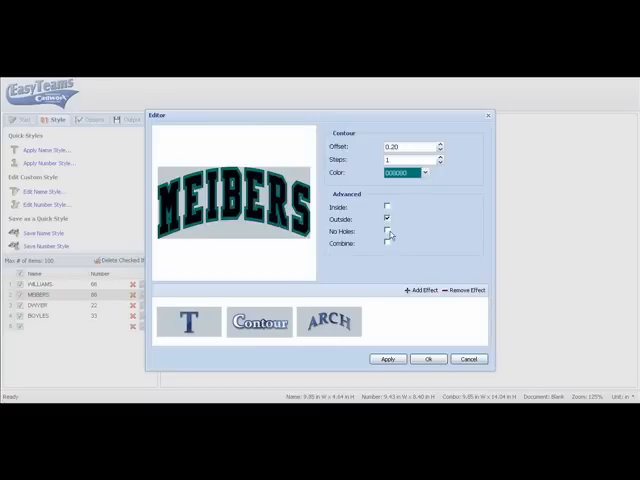
{"action": "left_click", "coordinate": [388, 232]}
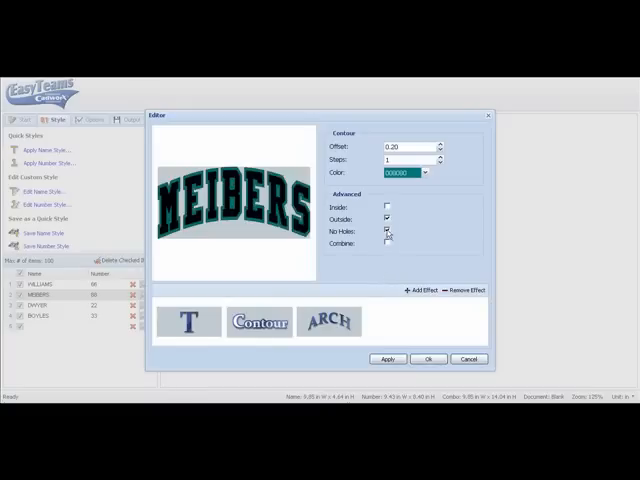
{"action": "left_click", "coordinate": [384, 232]}
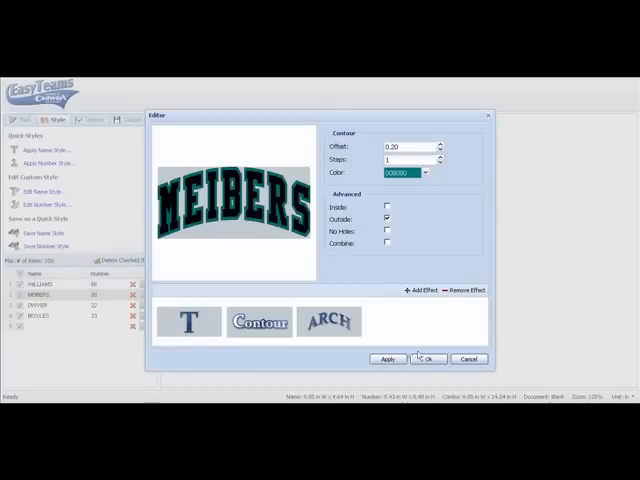
{"action": "left_click", "coordinate": [424, 358]}
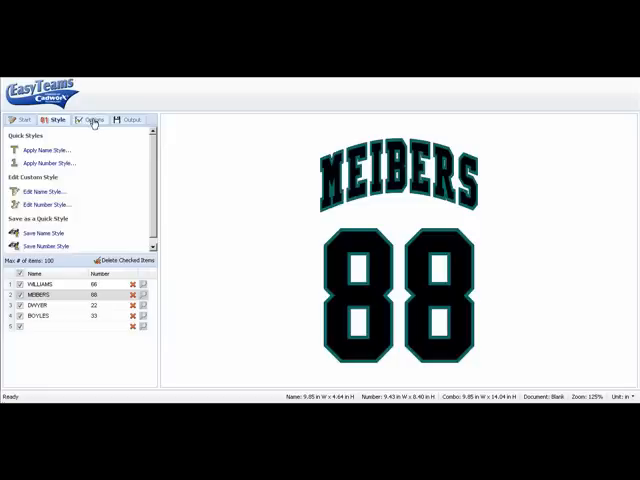
Choose a default tooling size of 12.00 for the roster in the project options.
{"action": "left_click", "coordinate": [94, 120]}
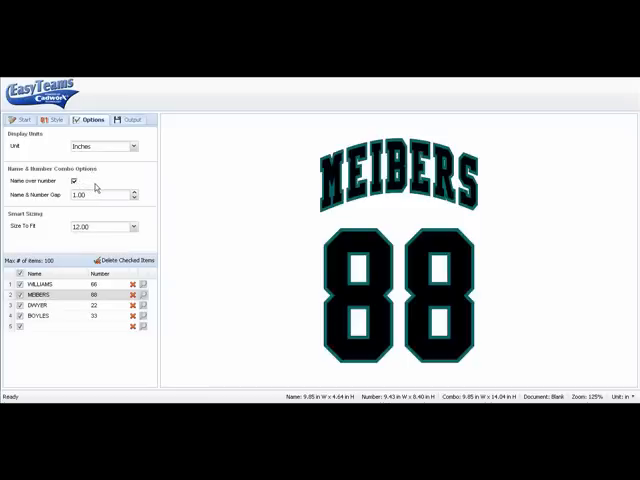
{"action": "mouse_move", "coordinate": [200, 210]}
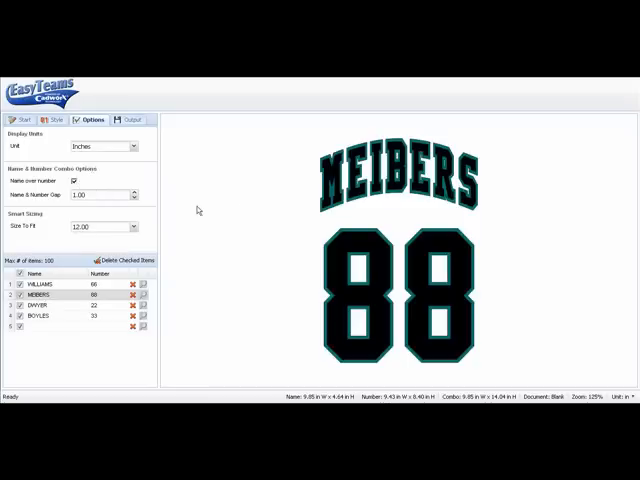
{"action": "mouse_move", "coordinate": [324, 224]}
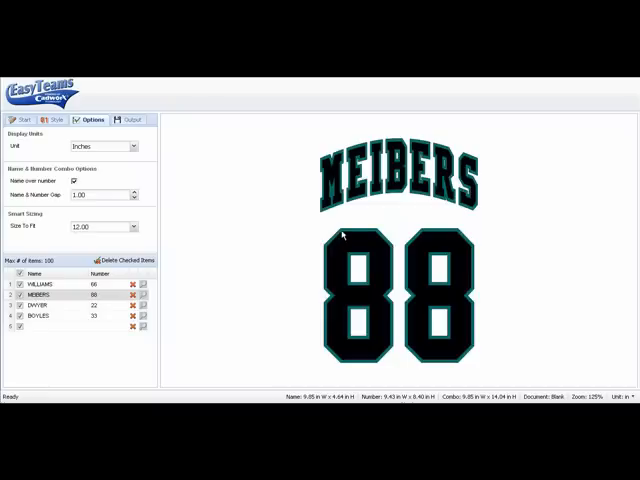
{"action": "mouse_move", "coordinate": [328, 222]}
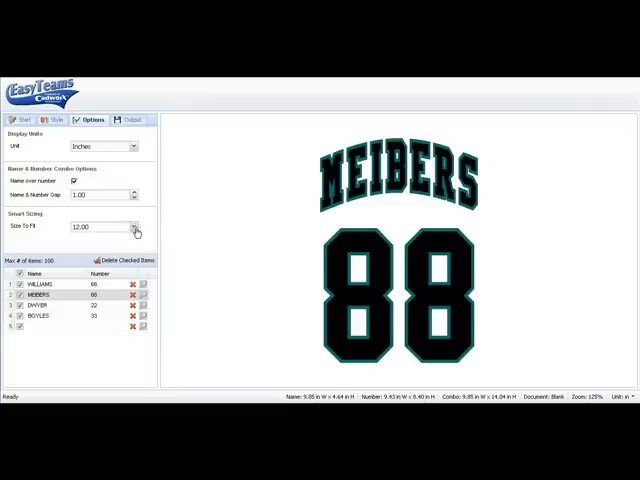
{"action": "left_click", "coordinate": [132, 228]}
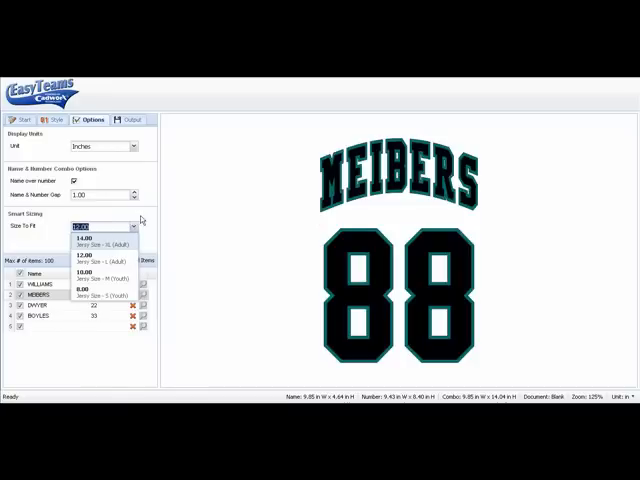
{"action": "left_click", "coordinate": [90, 250]}
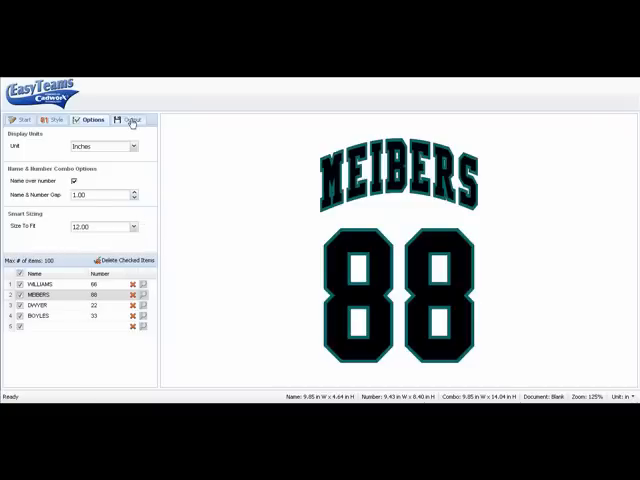
Export the roster to Vector Cut as a mirrored combo in Vector Cut file type.
{"action": "left_click", "coordinate": [128, 120]}
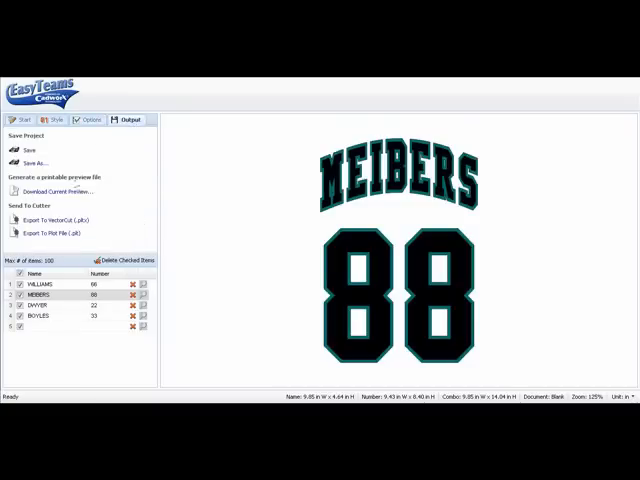
{"action": "left_click", "coordinate": [56, 220]}
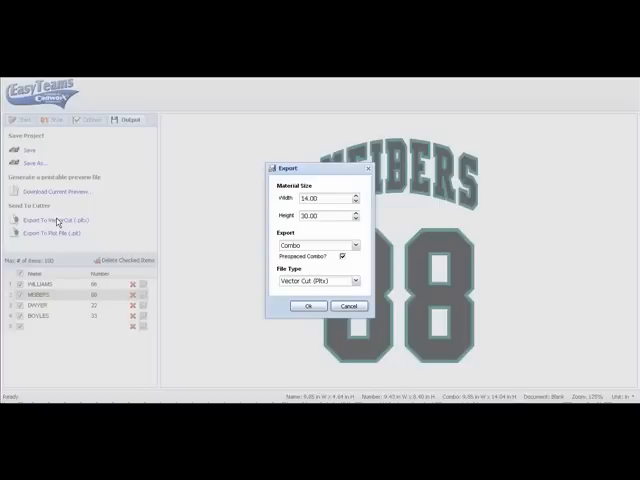
{"action": "mouse_move", "coordinate": [258, 184]}
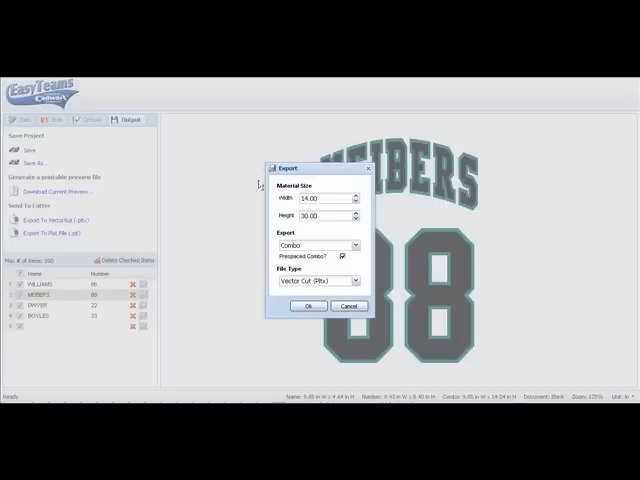
{"action": "mouse_move", "coordinate": [308, 228]}
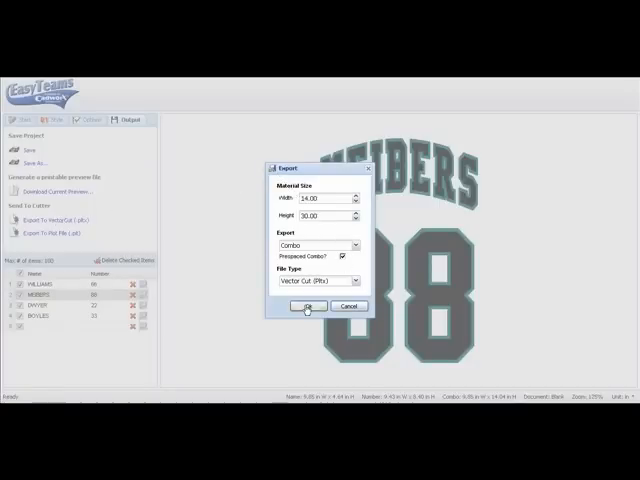
{"action": "left_click", "coordinate": [308, 306]}
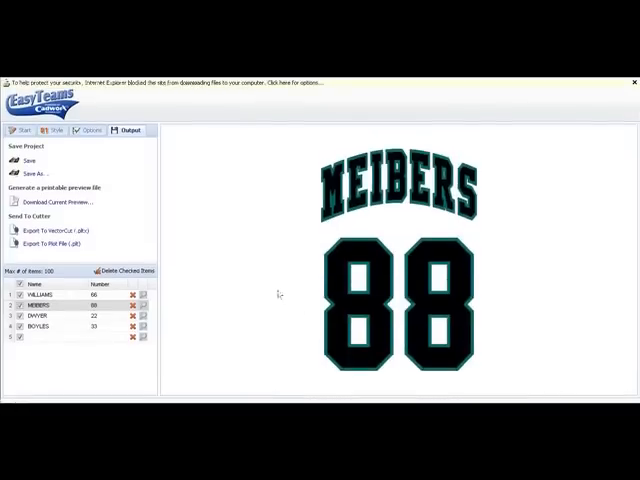
Repeat the mirrored combo export to Vector Cut and confirm it again.
{"action": "left_click", "coordinate": [50, 228]}
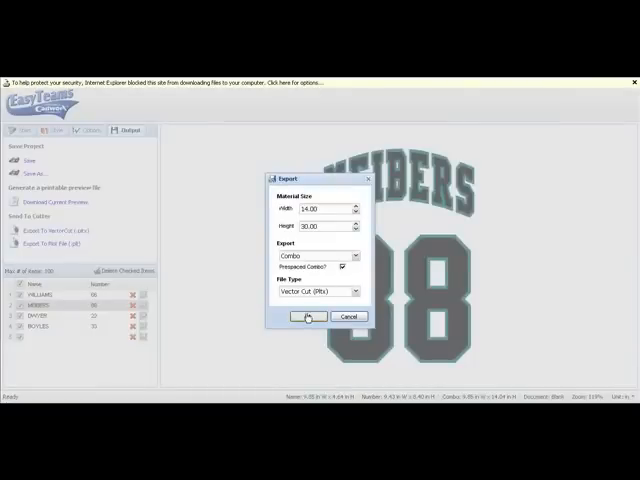
{"action": "left_click", "coordinate": [308, 316]}
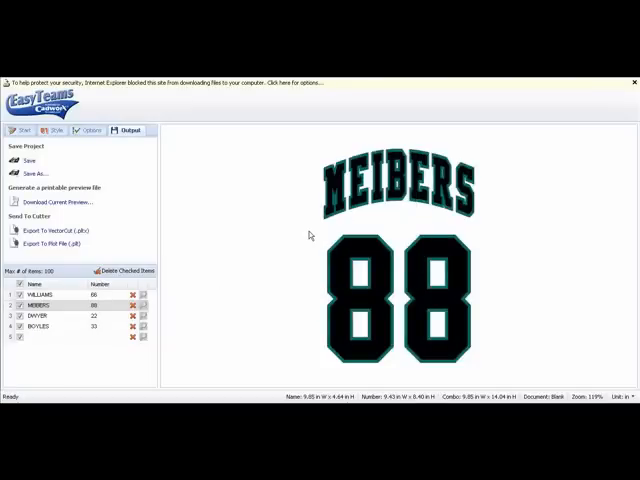
{"action": "mouse_move", "coordinate": [312, 236]}
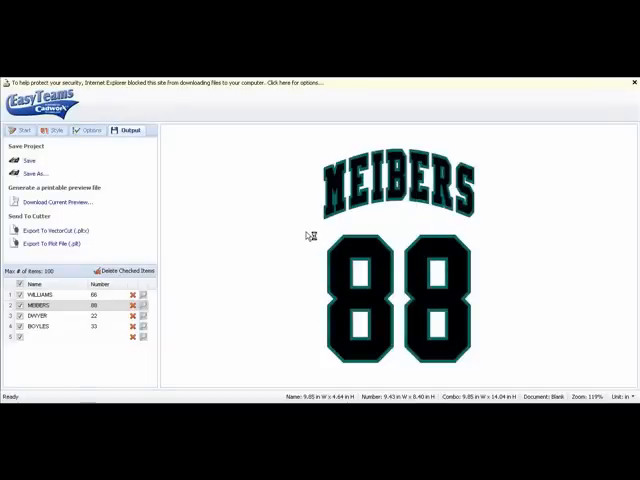
{"action": "mouse_move", "coordinate": [304, 234]}
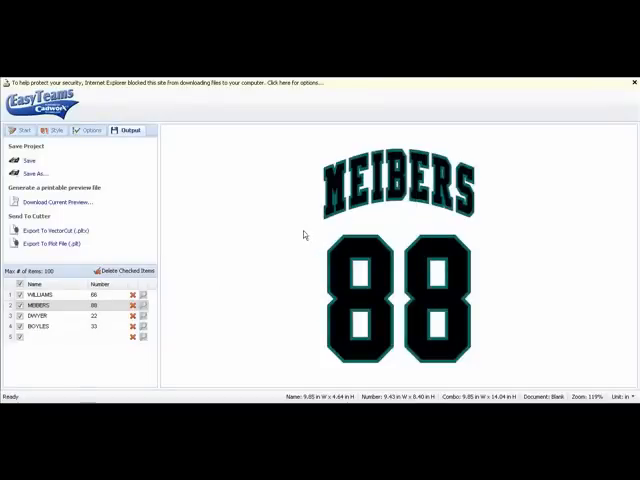
{"action": "left_click", "coordinate": [54, 230]}
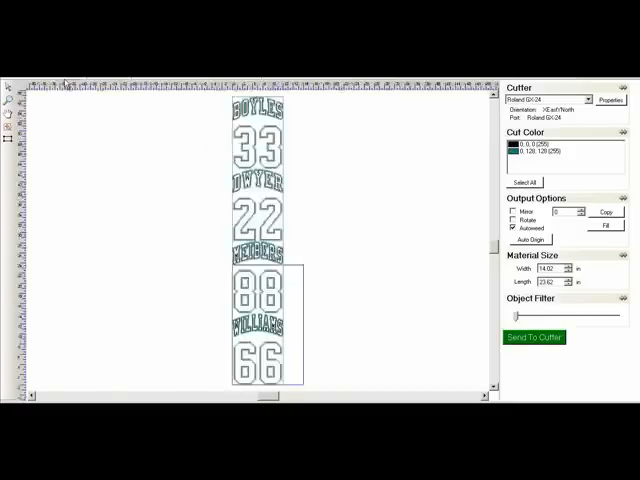
{"action": "mouse_move", "coordinate": [384, 200]}
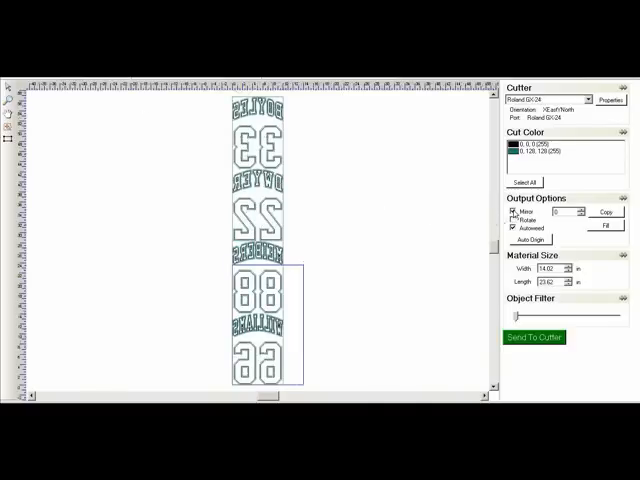
Mirror the roster layout in the Cutter panel and select a single outline cut colour.
{"action": "left_click", "coordinate": [514, 216]}
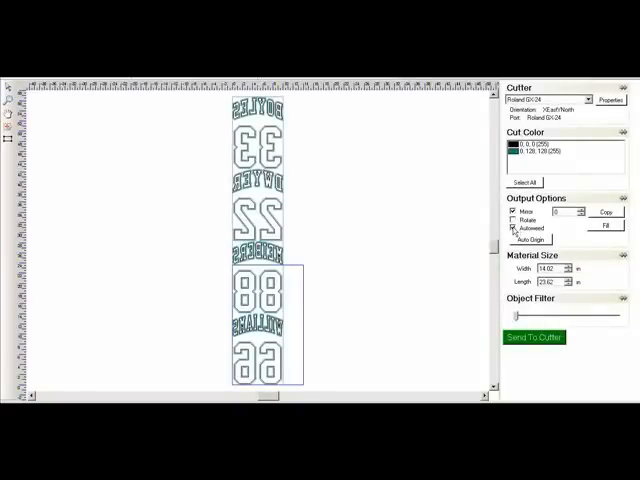
{"action": "left_click", "coordinate": [512, 212]}
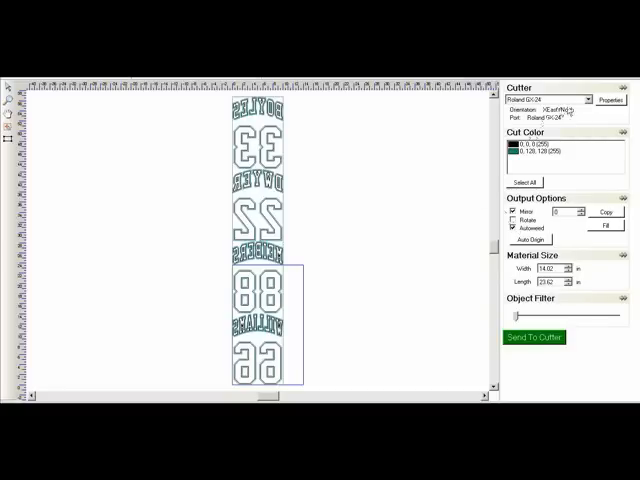
{"action": "left_click", "coordinate": [588, 100]}
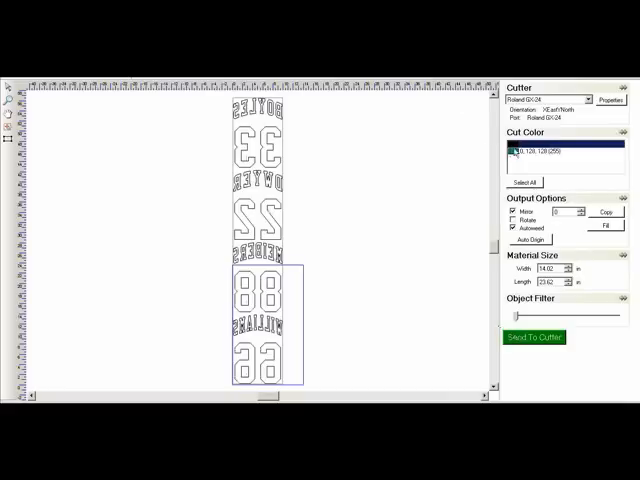
{"action": "left_click", "coordinate": [556, 144]}
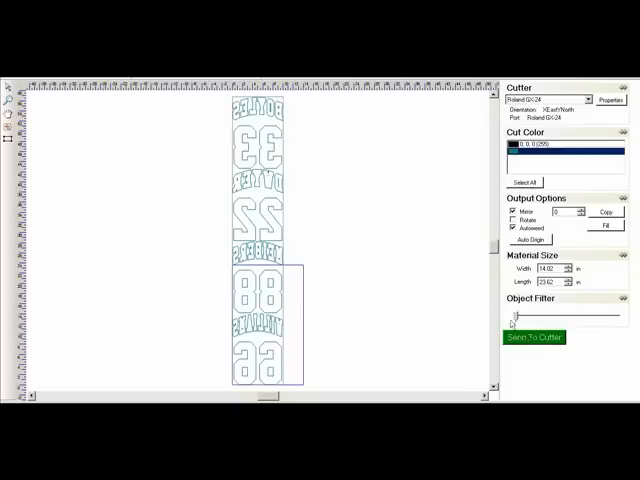
{"action": "mouse_move", "coordinate": [448, 284]}
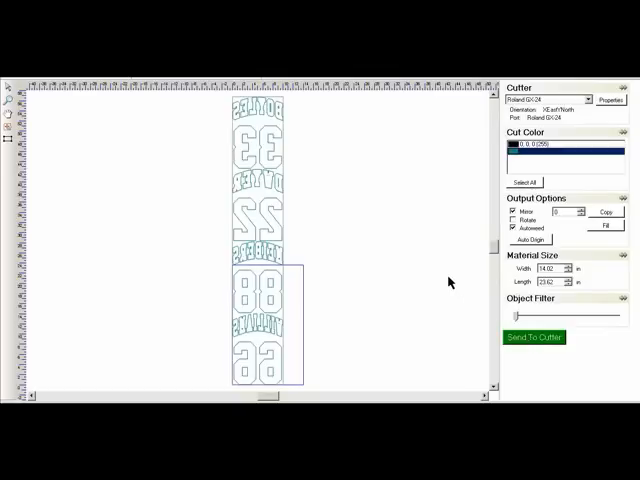